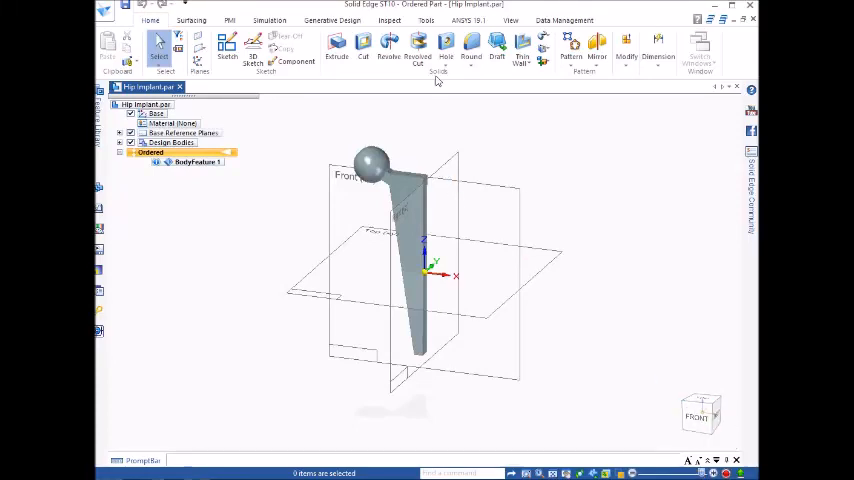
# Step: Add a Static Structural system to the Project Schematic beside the Geometry system
pyautogui.click(468, 20)
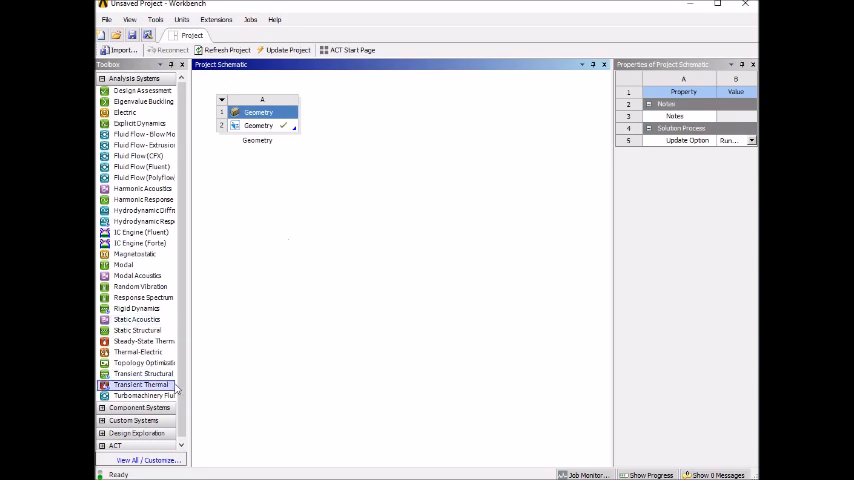
pyautogui.moveTo(144, 372)
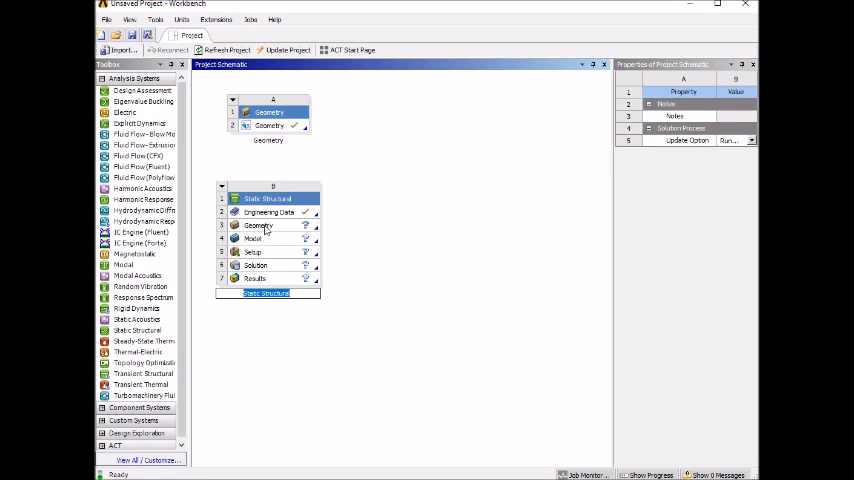
# Step: Import the hip implant model into the Static Structural Geometry cell and launch the Model cell
pyautogui.click(258, 224)
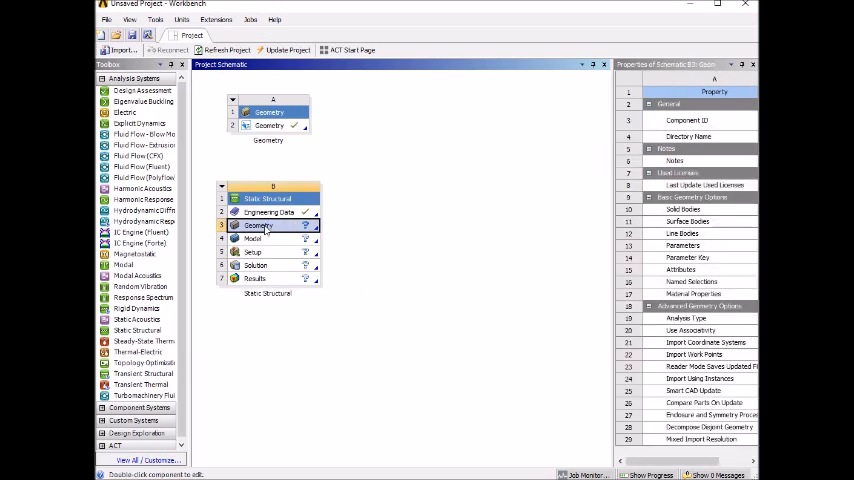
pyautogui.rightClick(258, 224)
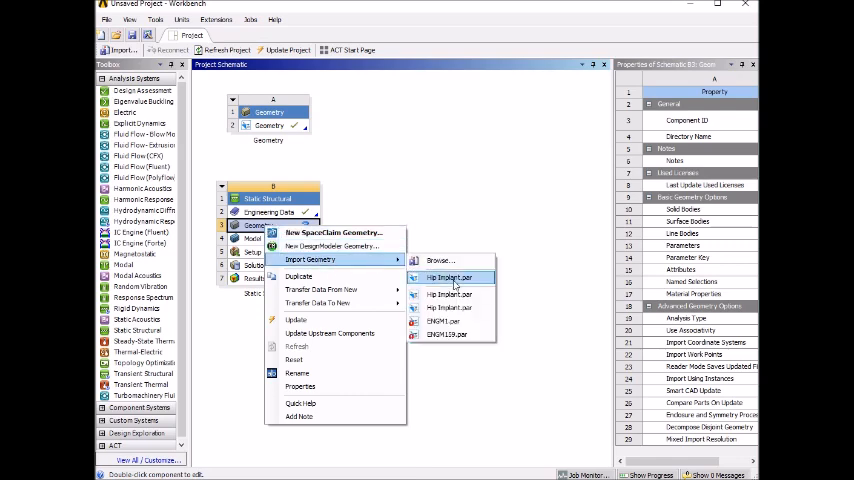
pyautogui.click(448, 276)
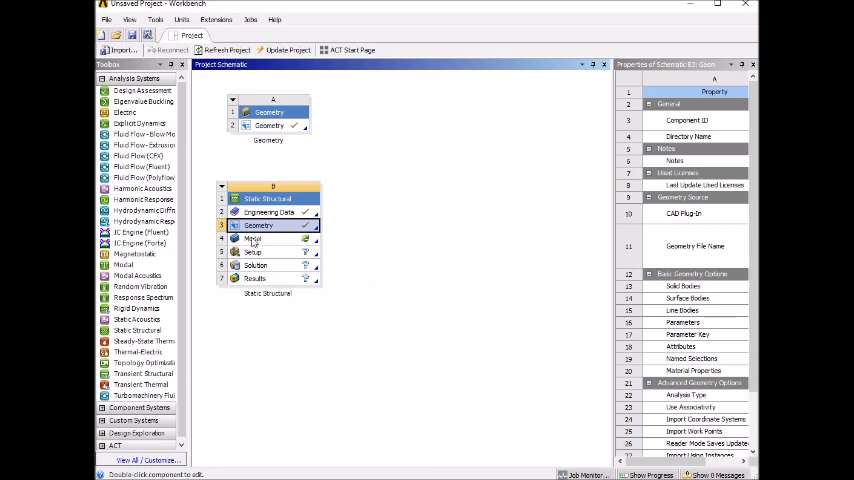
pyautogui.doubleClick(272, 238)
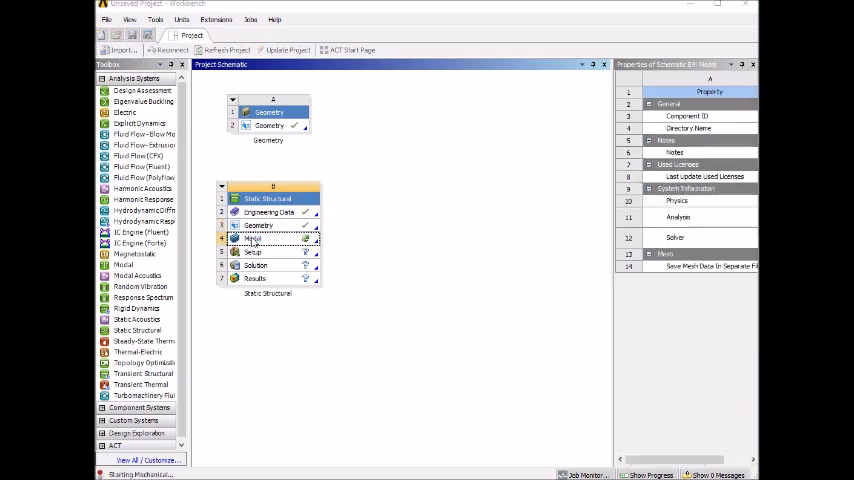
pyautogui.moveTo(332, 336)
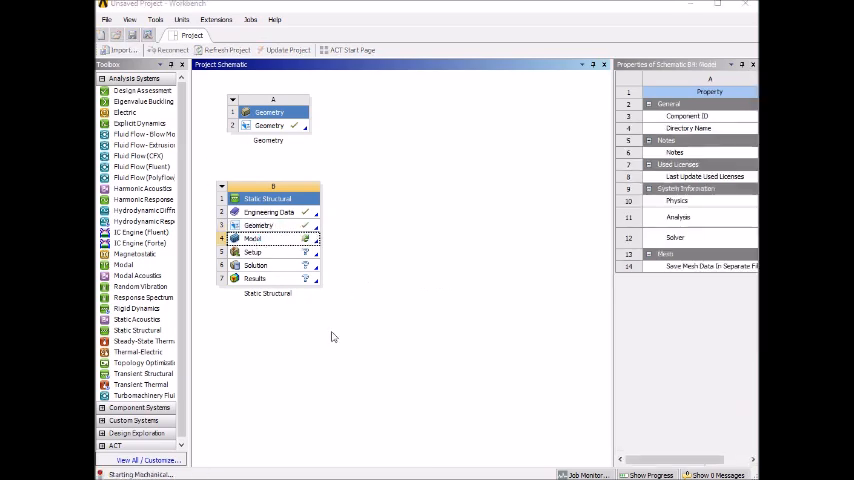